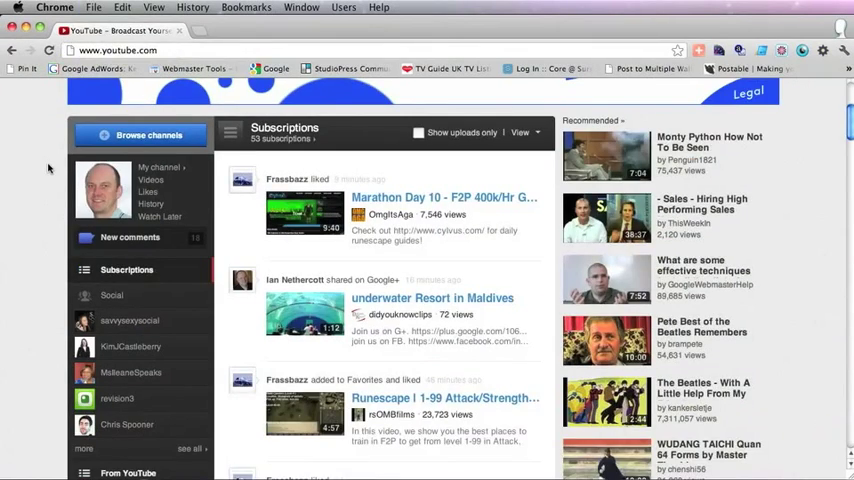
# - Switch from the YouTube subscriptions tab to the Mashable home page in Chrome
pyautogui.click(244, 32)
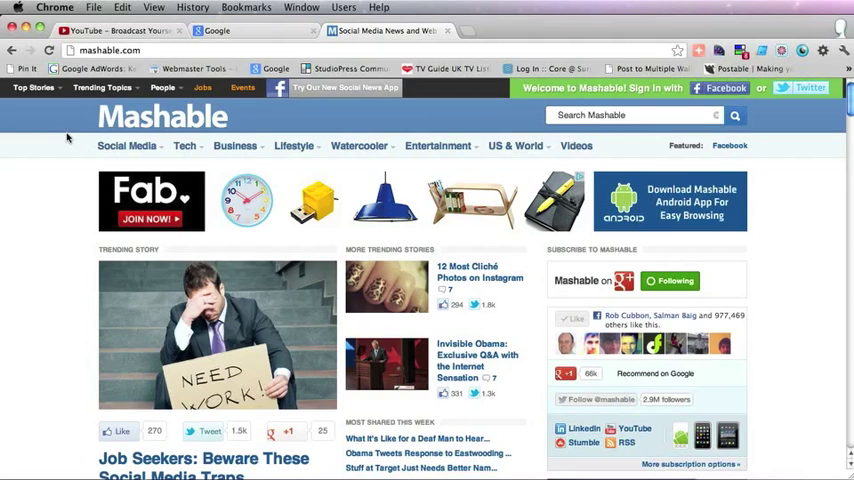
pyautogui.click(516, 30)
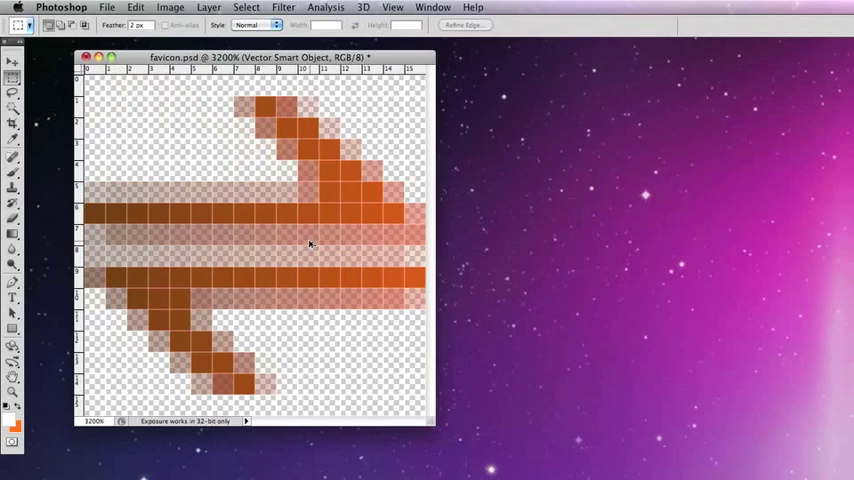
# - Bring up Save for Web & Devices for the 16×16 arrow favicon
pyautogui.click(164, 8)
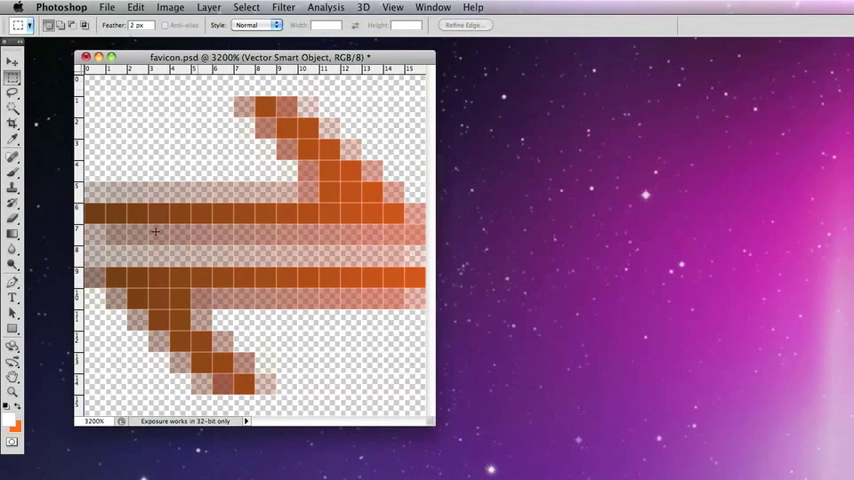
pyautogui.moveTo(608, 270)
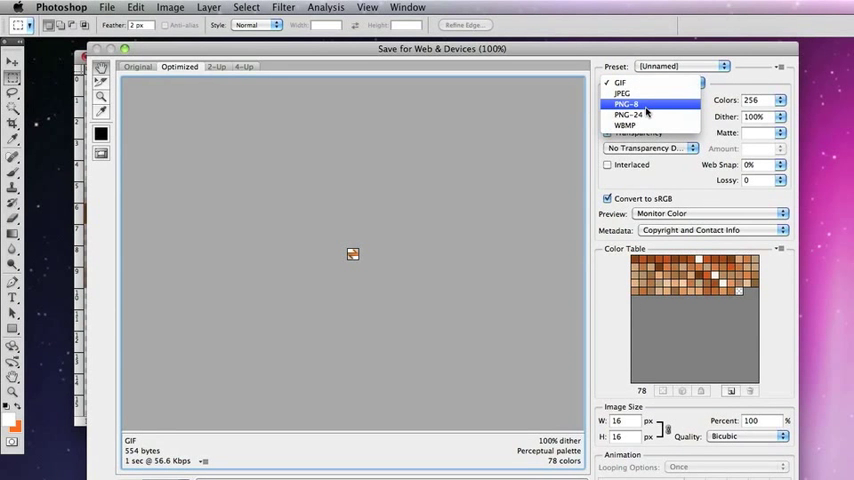
# - Export the arrow graphic as PNG-24 with transparency kept
pyautogui.click(640, 116)
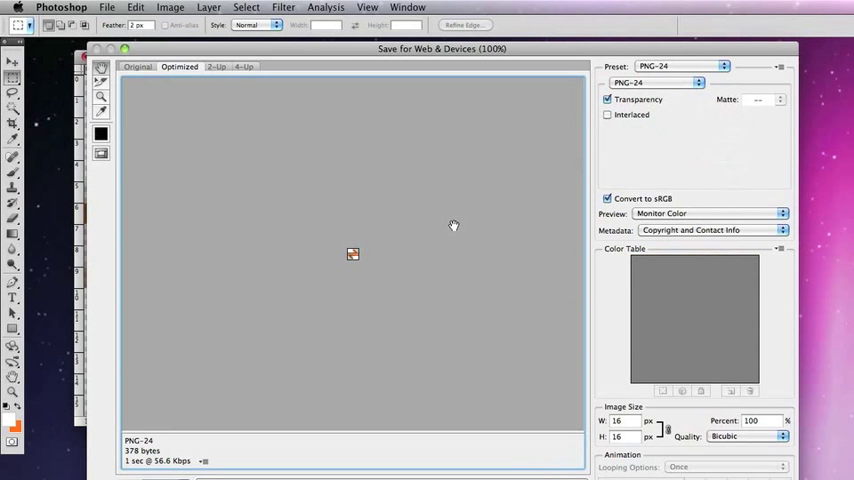
pyautogui.moveTo(578, 148)
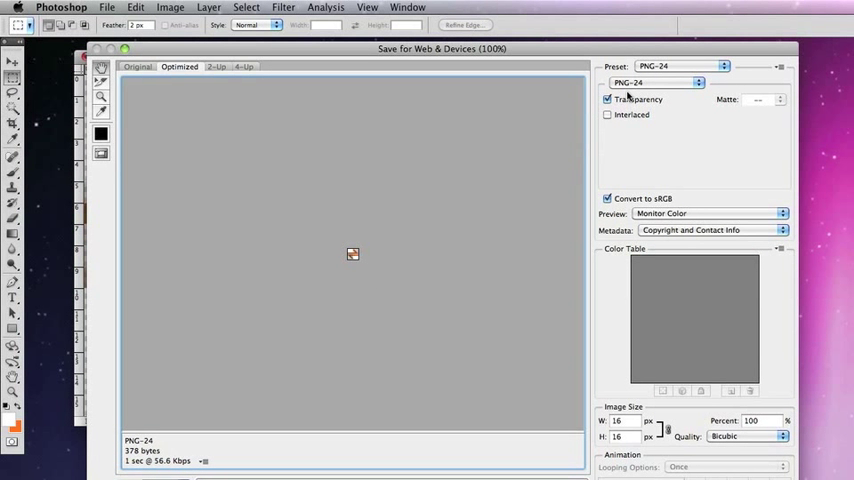
pyautogui.moveTo(466, 180)
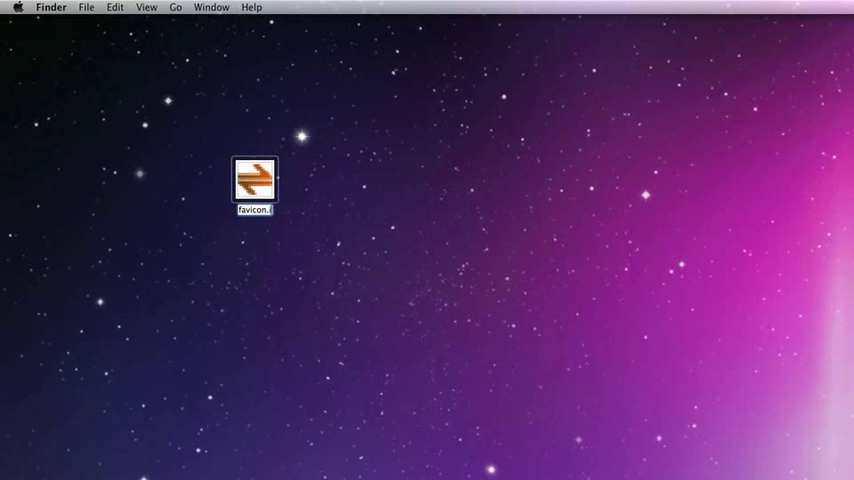
# - Rename the exported arrow image on the desktop to favicon.ico
pyautogui.click(238, 238)
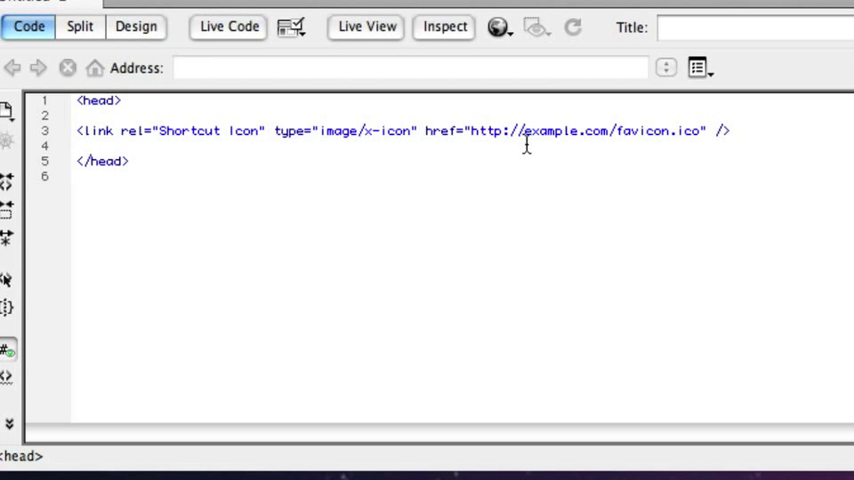
# - Edit the shortcut-icon link href, adding 'images' to the favicon.ico path at example.com
pyautogui.doubleClick(670, 130)
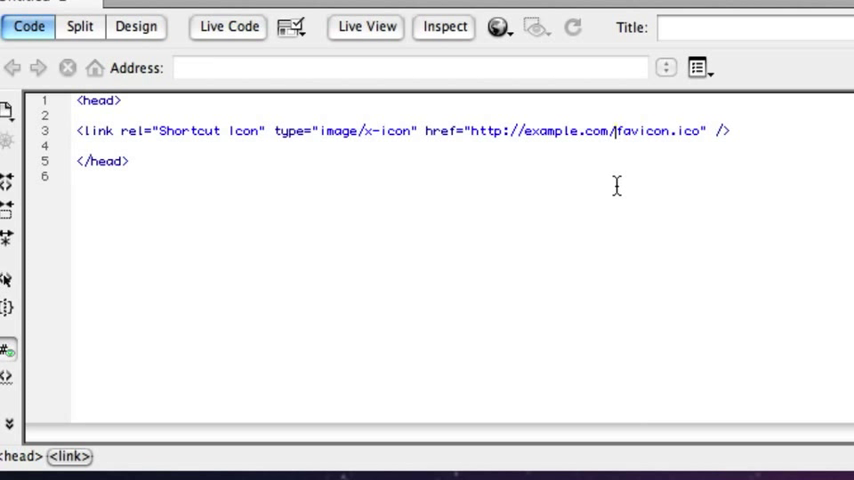
pyautogui.write('i')
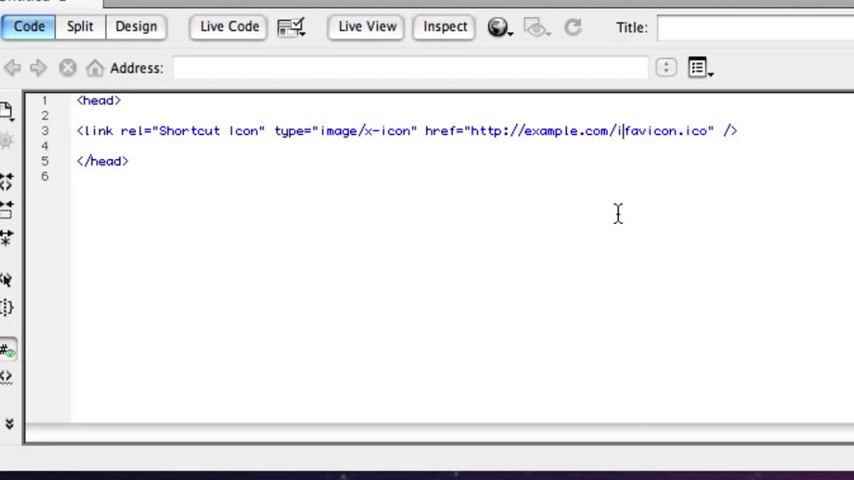
pyautogui.write('mages')
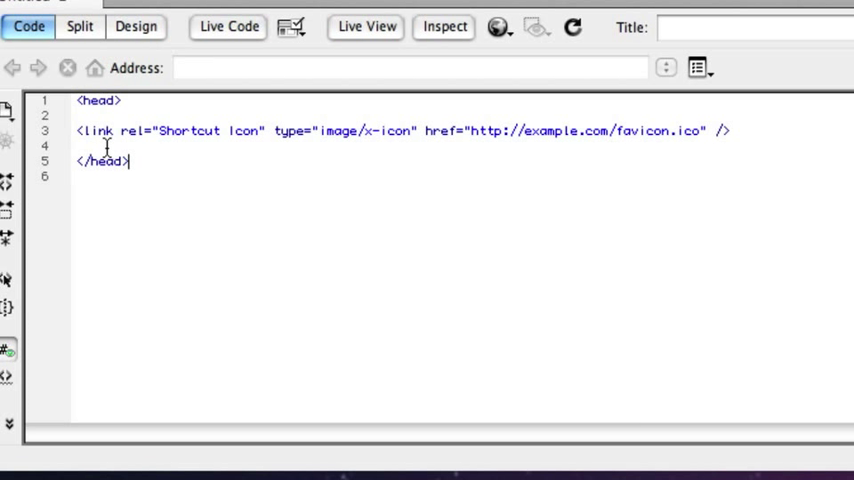
pyautogui.moveTo(616, 132)
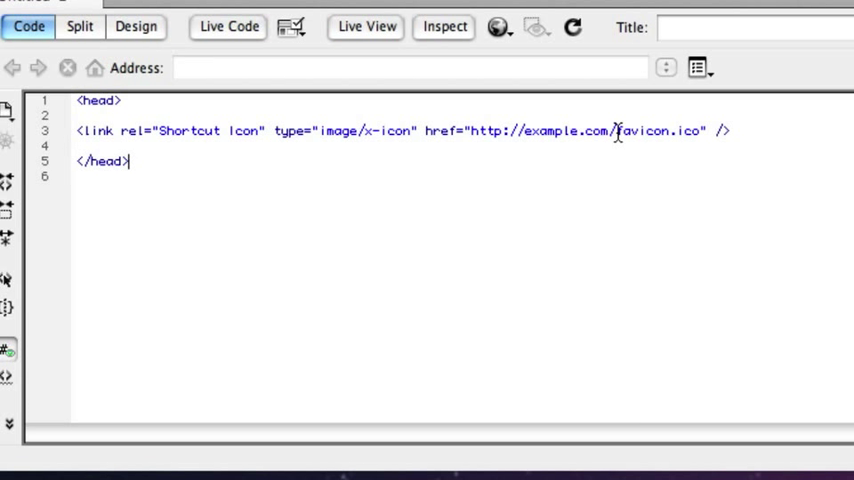
pyautogui.doubleClick(660, 130)
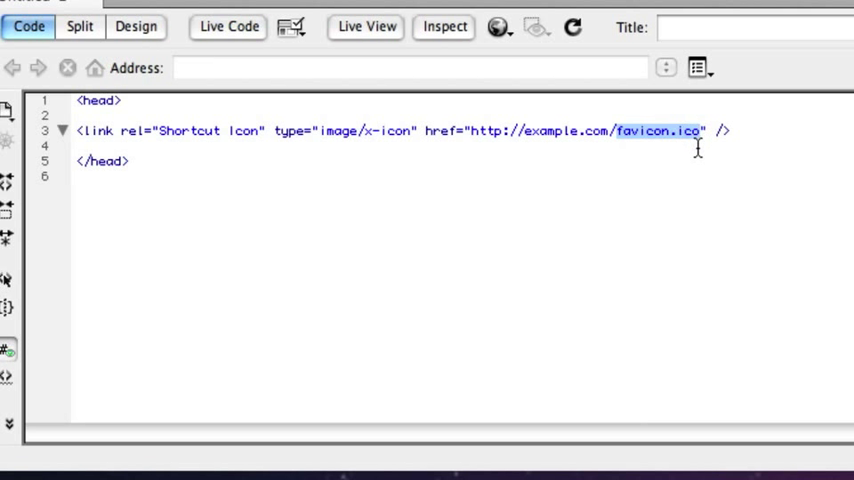
pyautogui.moveTo(696, 156)
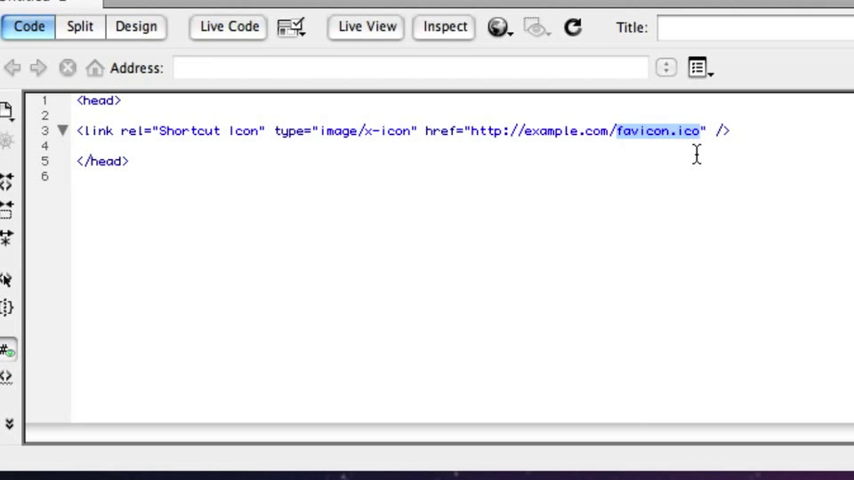
pyautogui.click(702, 156)
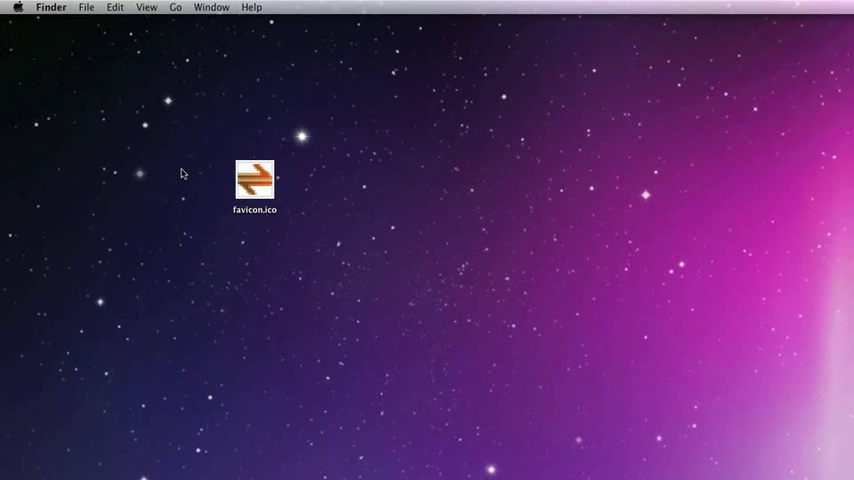
pyautogui.moveTo(170, 156)
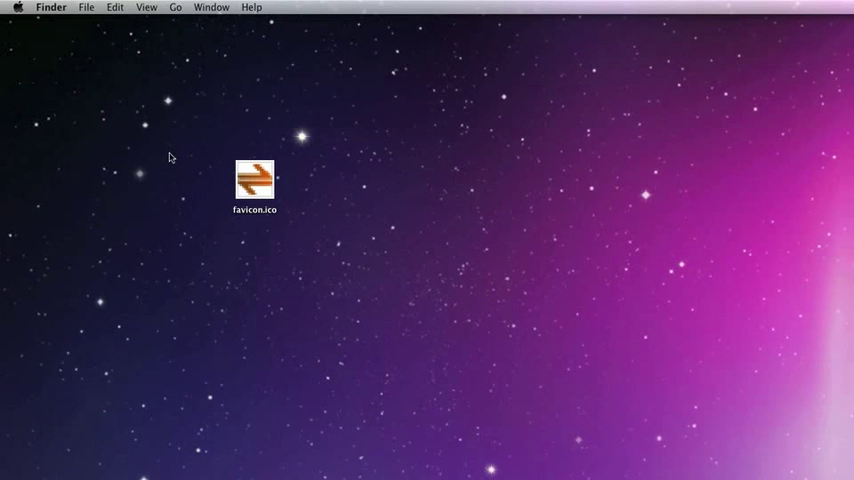